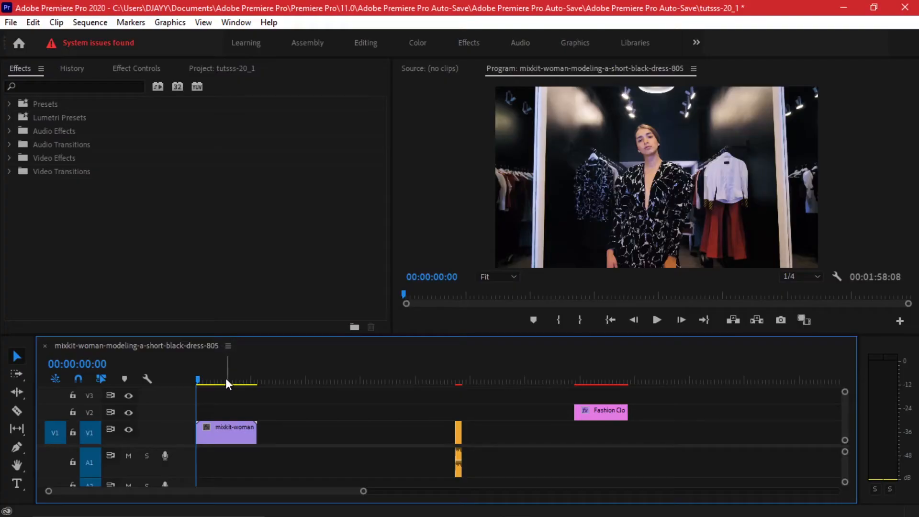
Select the mixkit-woman clip on V1 and focus the Effects panel search field
{"action": "left_click", "coordinate": [656, 319]}
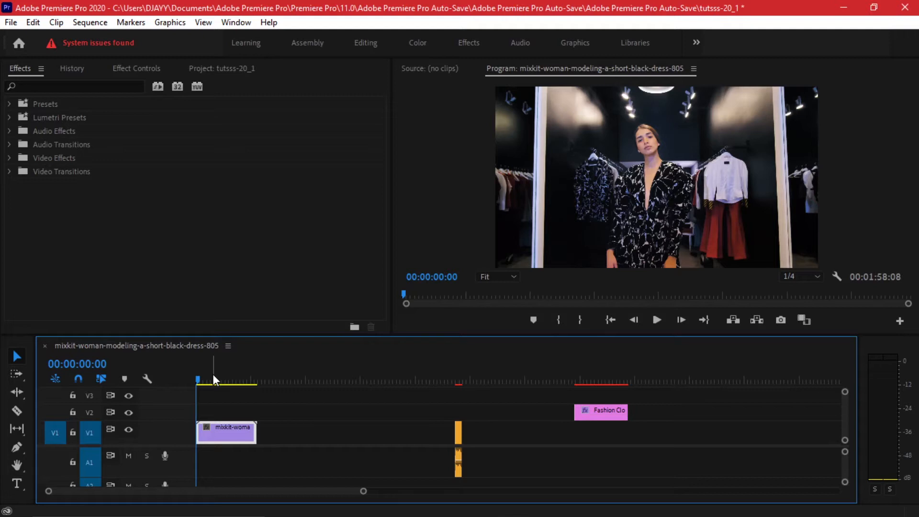
{"action": "left_click", "coordinate": [88, 93]}
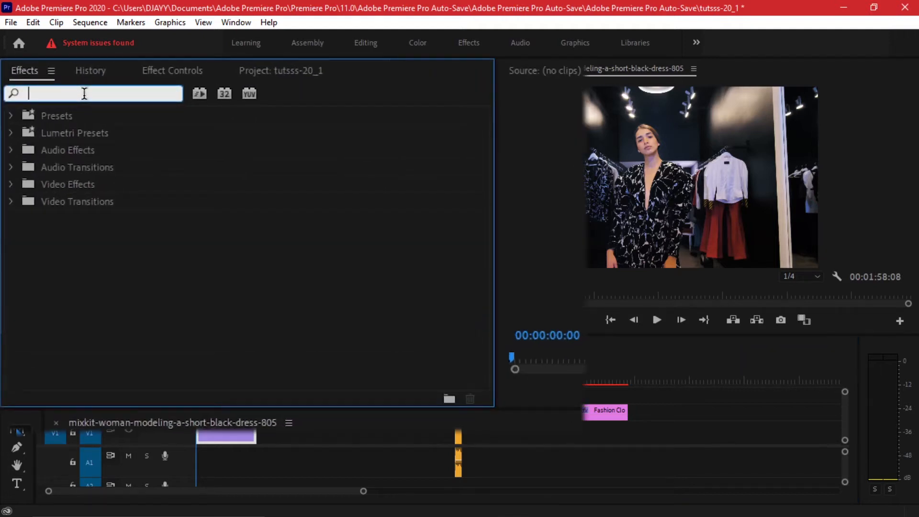
Apply Strobe Light to the model clip with 0.25 duration and 0.30 period
{"action": "type", "text": "strob"}
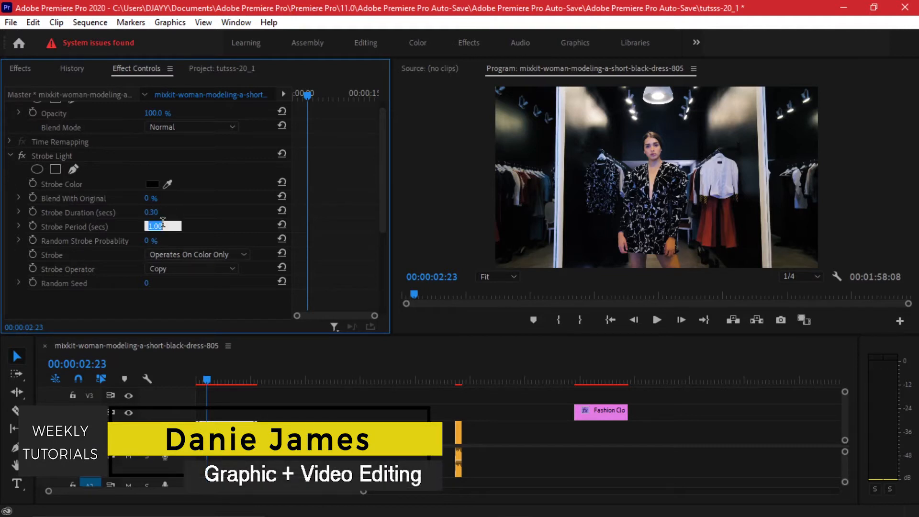
{"action": "type", "text": "0.25"}
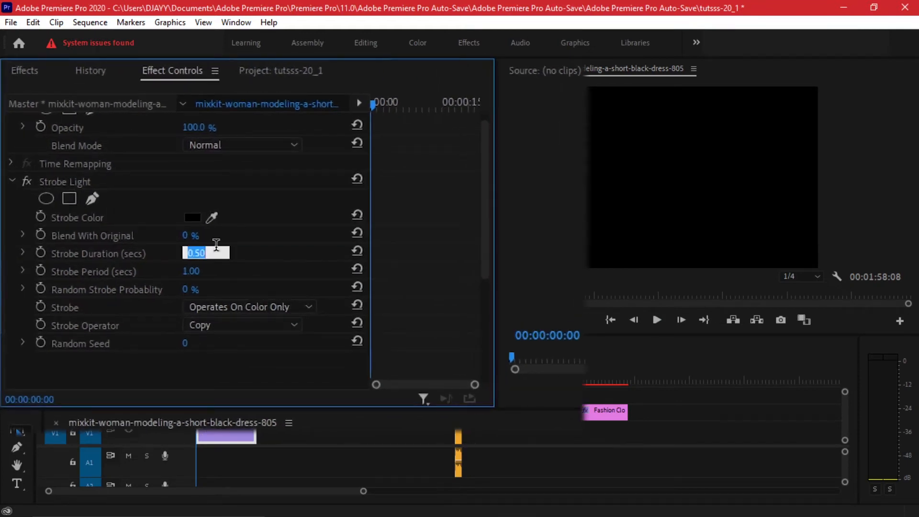
{"action": "type", "text": "0.30"}
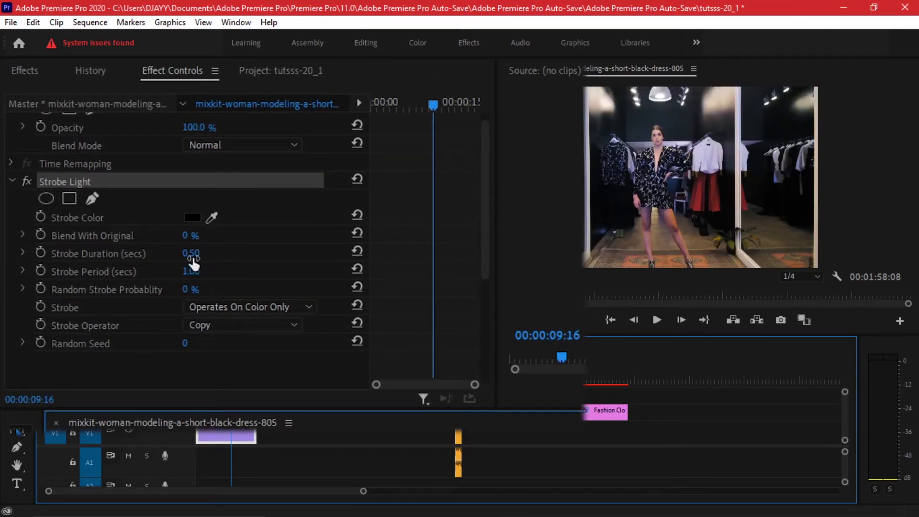
{"action": "left_click", "coordinate": [190, 252]}
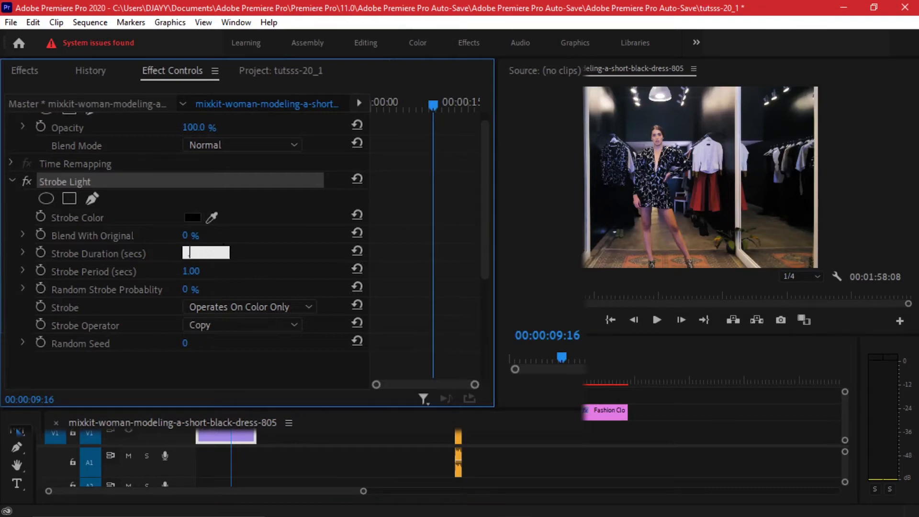
{"action": "type", "text": "0.25"}
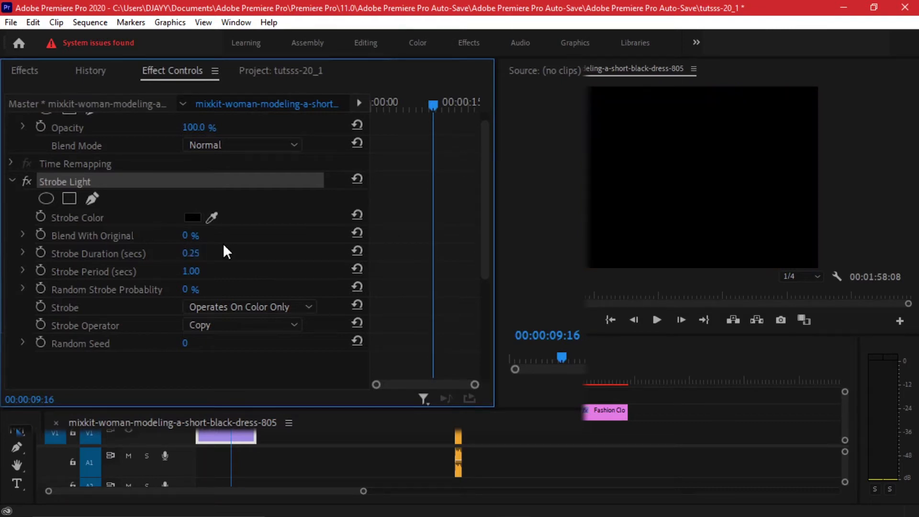
{"action": "left_click", "coordinate": [191, 271]}
{"action": "type", "text": "0.3"}
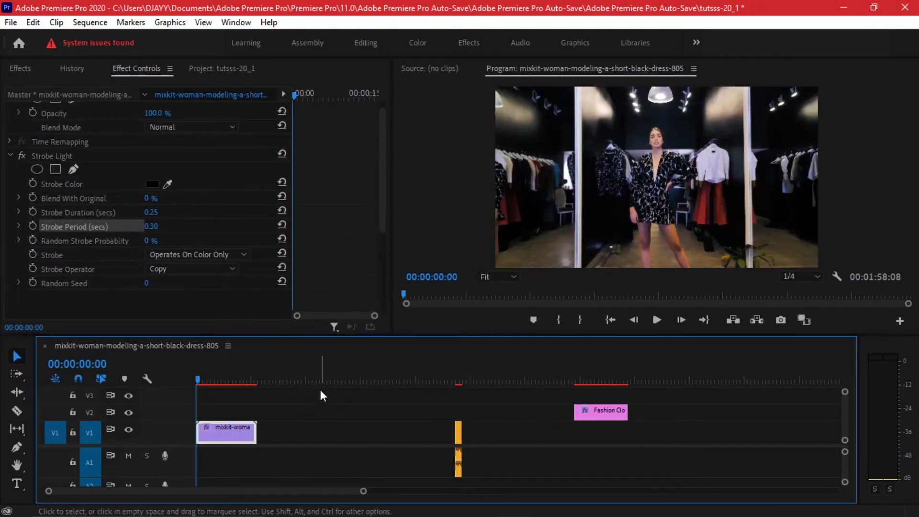
Razor-cut the model clip, inspect a cut piece, then restore the single uncut clip
{"action": "left_click", "coordinate": [227, 379]}
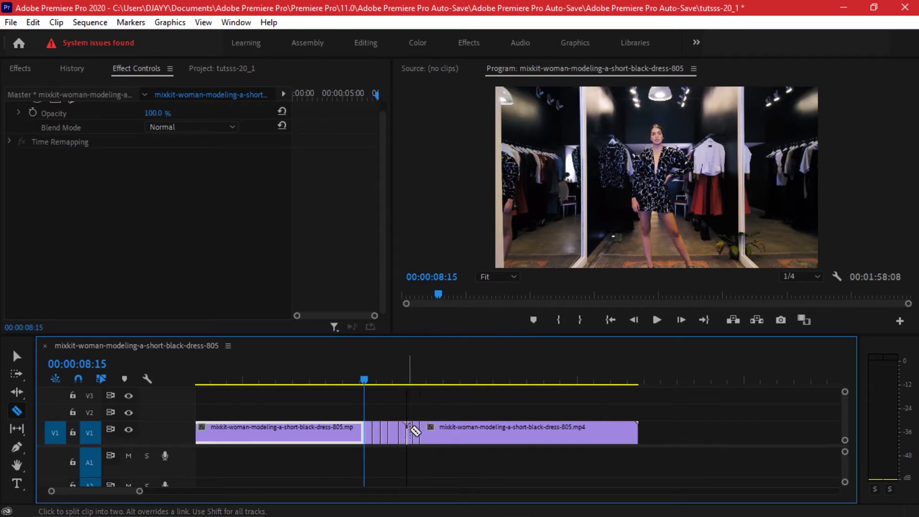
{"action": "left_click", "coordinate": [17, 356]}
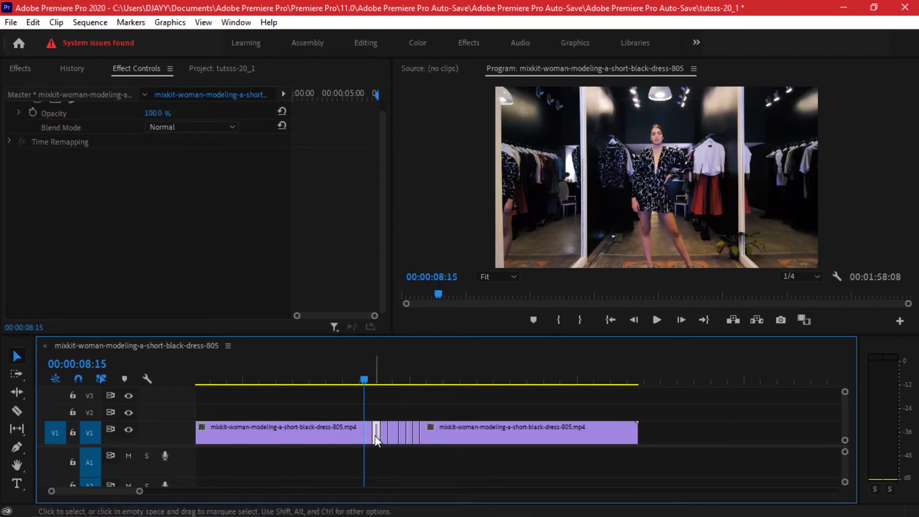
{"action": "left_click", "coordinate": [387, 431]}
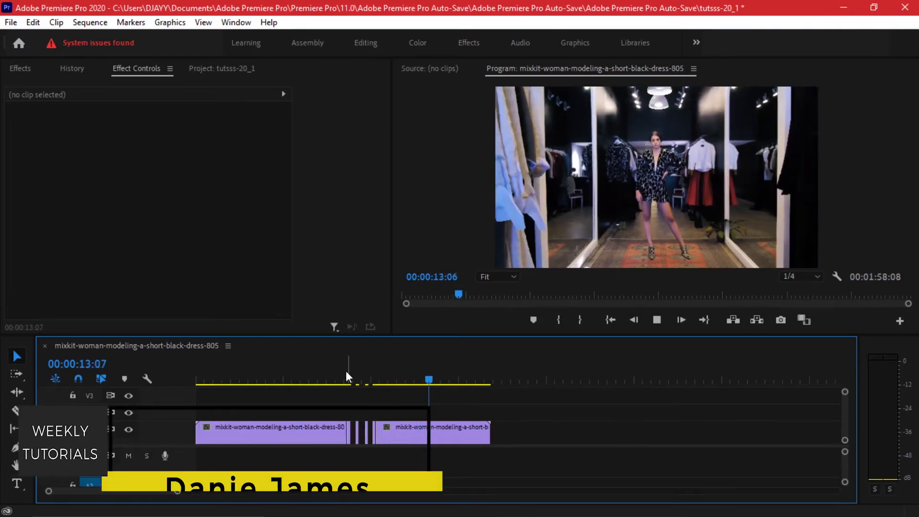
{"action": "left_click", "coordinate": [339, 381]}
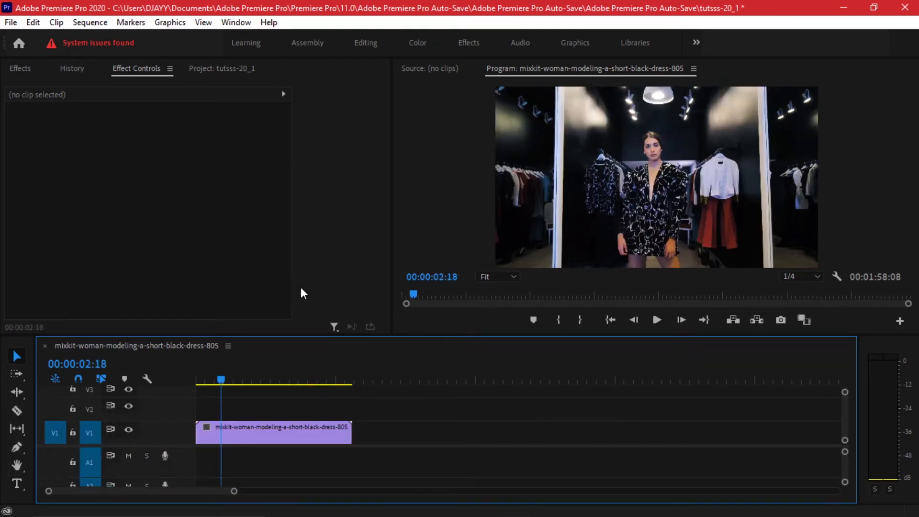
Create the 'FASHIO CLOSET' text graphic on V2 and search Effects for strobe
{"action": "left_click", "coordinate": [16, 483]}
{"action": "type", "text": "FASHIO CLOSET"}
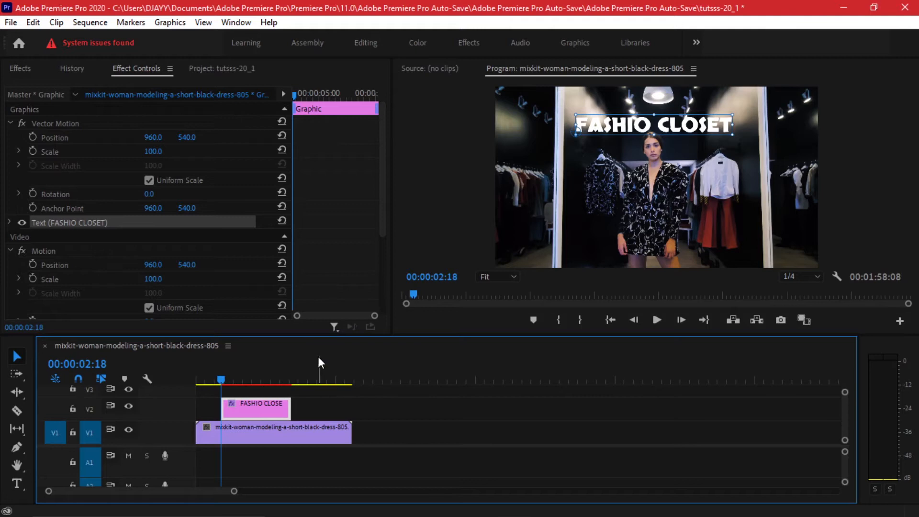
{"action": "mouse_move", "coordinate": [276, 363]}
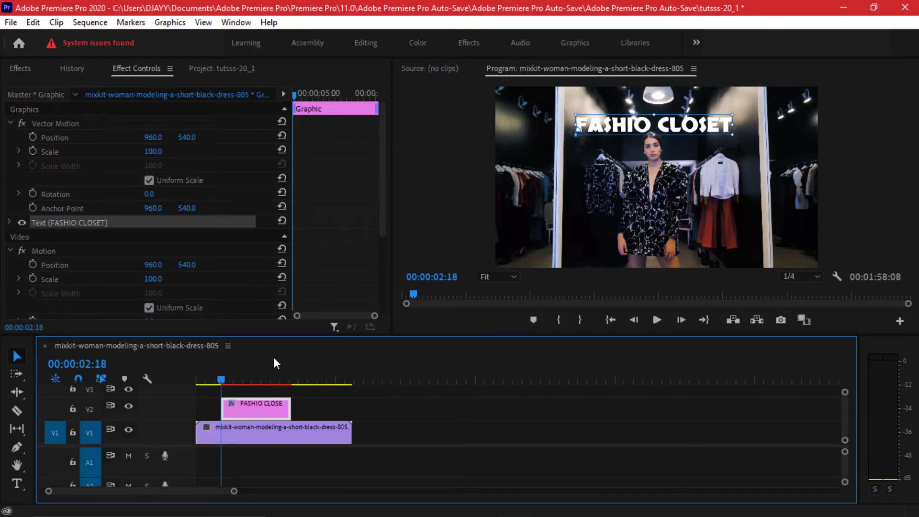
{"action": "left_click", "coordinate": [20, 68]}
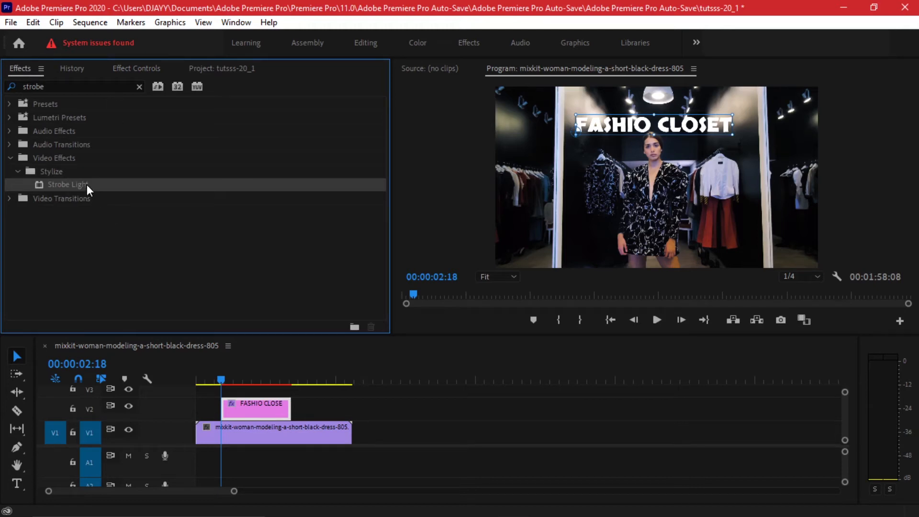
Drag Strobe Light onto the FASHIO CLOSET title clip
{"action": "left_click_drag", "start_coordinate": [68, 184], "coordinate": [256, 408]}
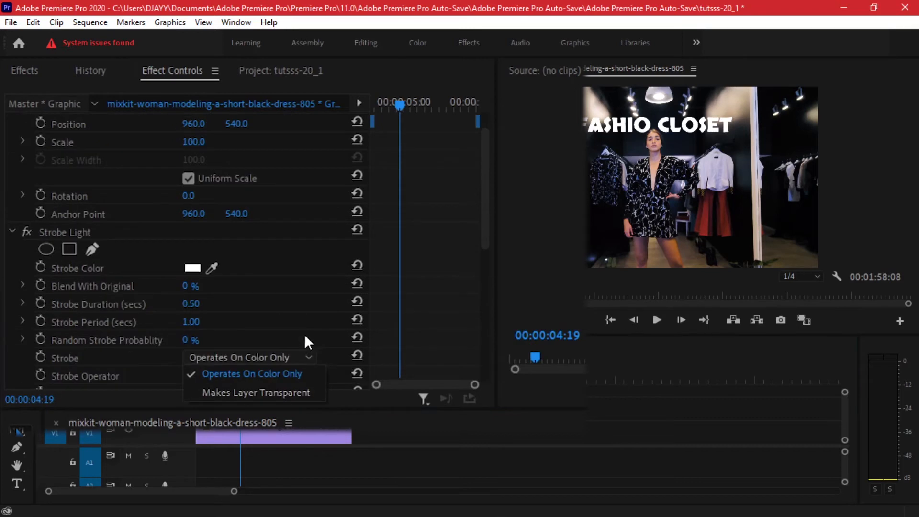
{"action": "mouse_move", "coordinate": [337, 266]}
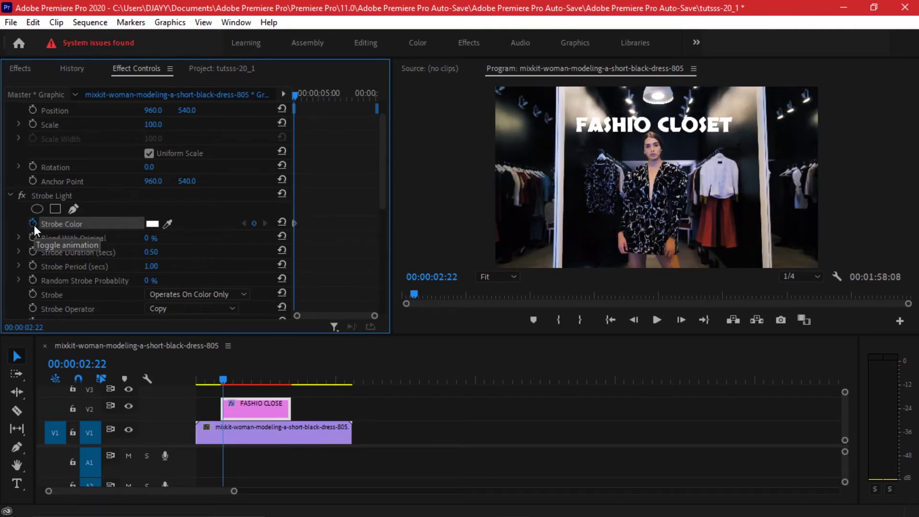
Set the title's strobe colour to deep orange, then add a green colour keyframe
{"action": "left_click", "coordinate": [152, 223]}
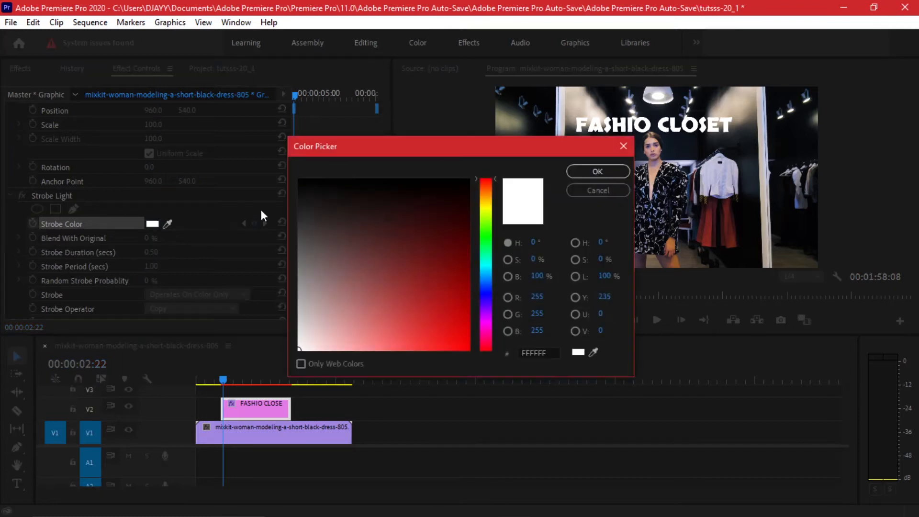
{"action": "left_click", "coordinate": [485, 193]}
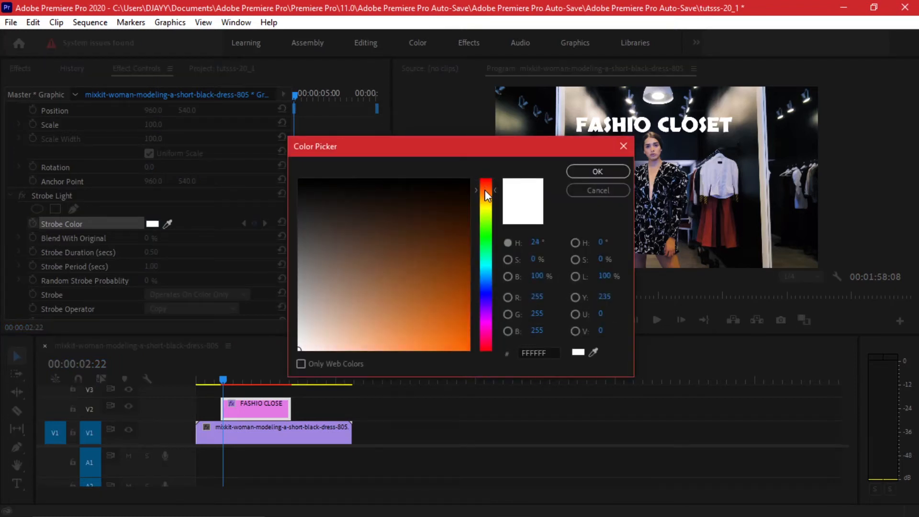
{"action": "left_click", "coordinate": [457, 330]}
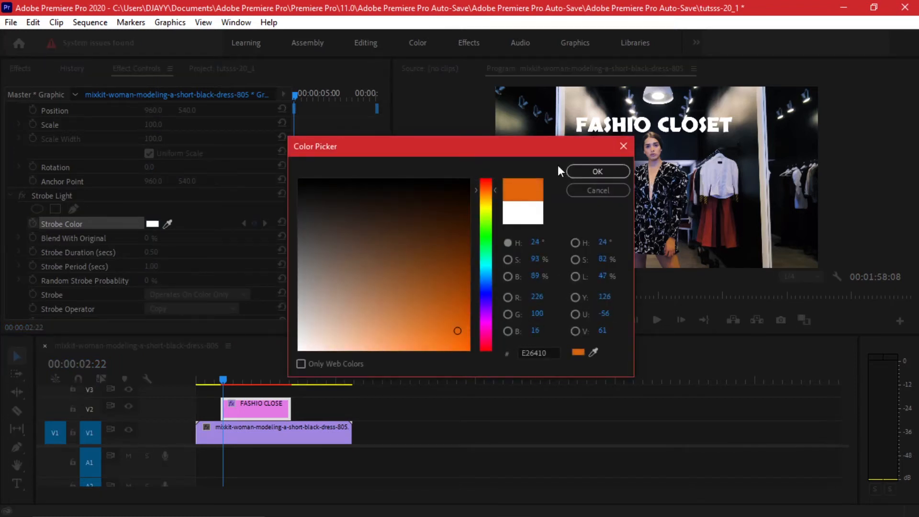
{"action": "left_click", "coordinate": [597, 172]}
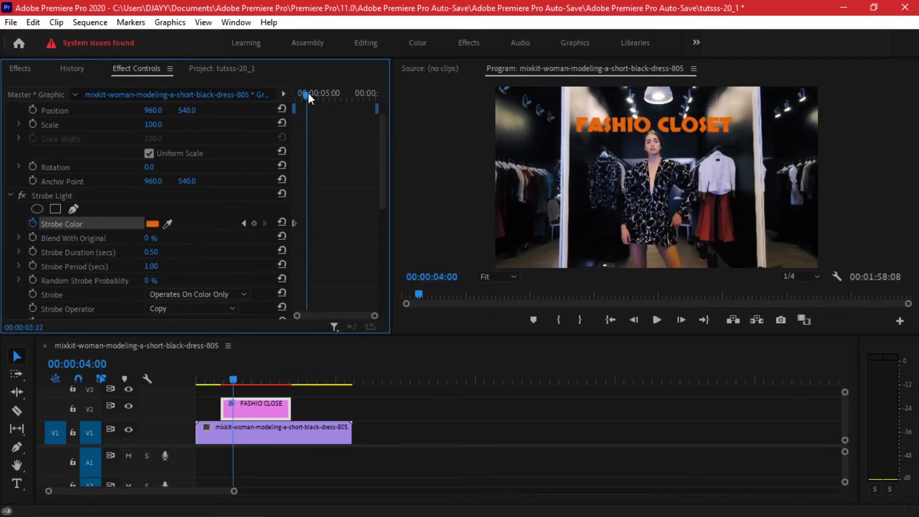
{"action": "mouse_move", "coordinate": [254, 223]}
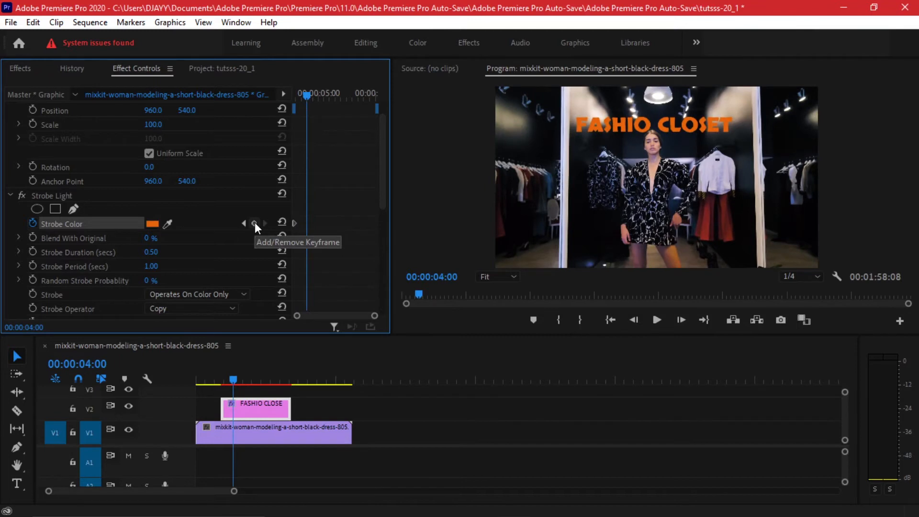
{"action": "left_click", "coordinate": [151, 224]}
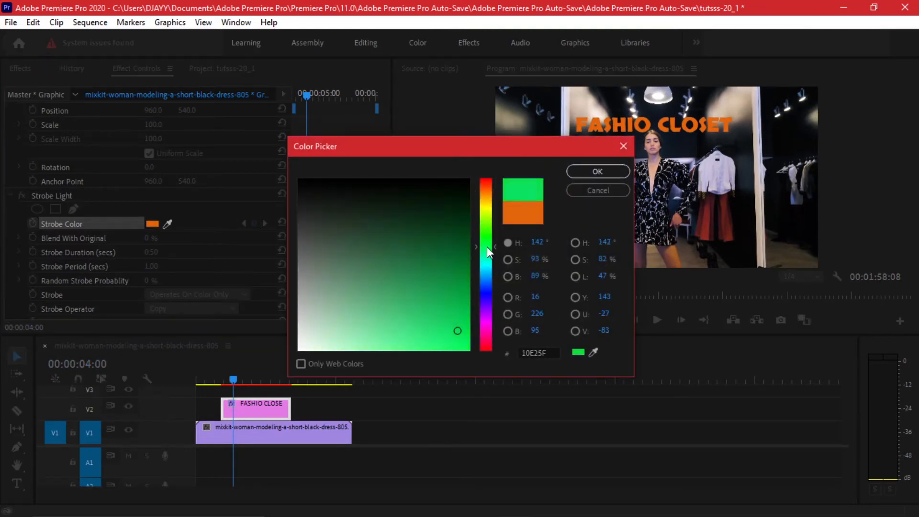
{"action": "left_click", "coordinate": [597, 171]}
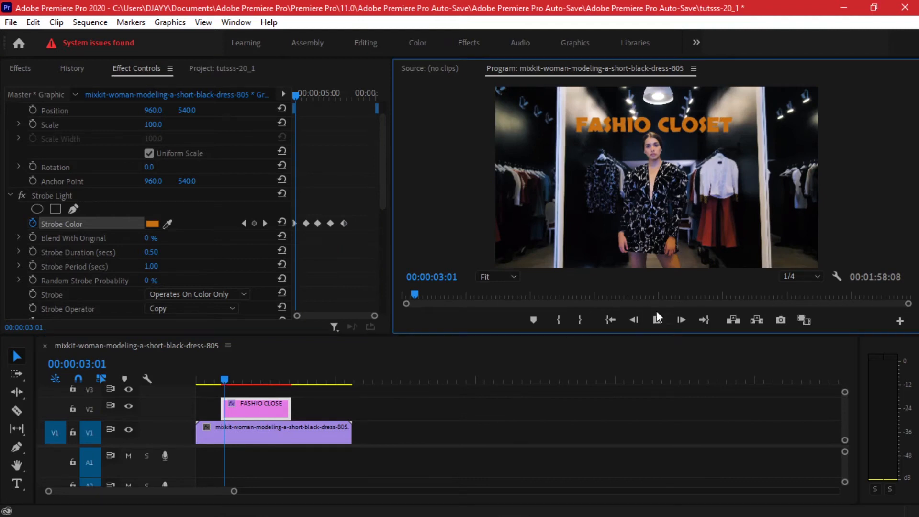
Change the title to FASHION CLOSET, extend it to the clip's end, and preview
{"action": "left_click", "coordinate": [680, 319]}
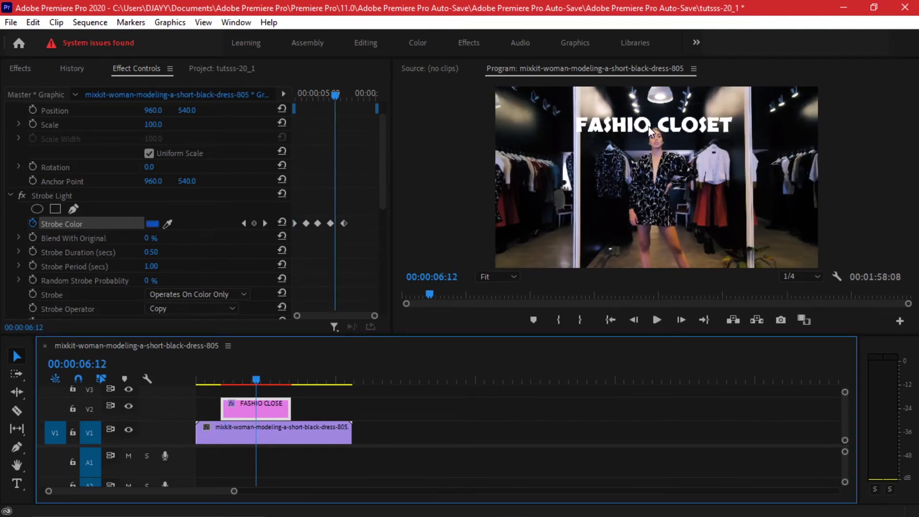
{"action": "left_click", "coordinate": [16, 483]}
{"action": "type", "text": "N"}
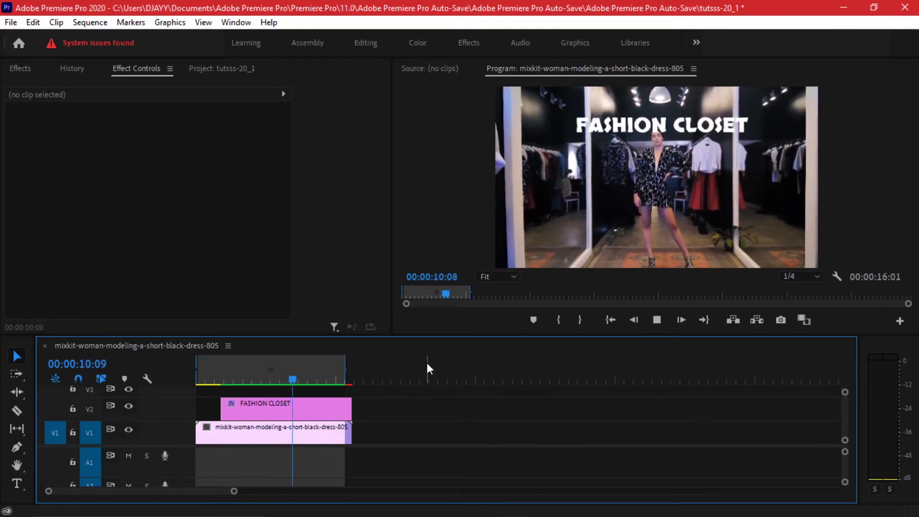
{"action": "left_click", "coordinate": [656, 320]}
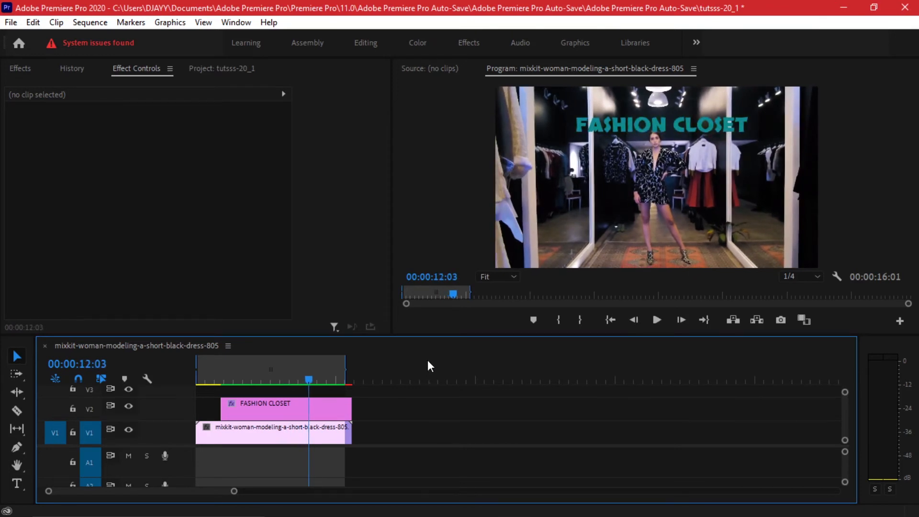
Duplicate the model clip to V2 and add Black & White and Strobe Light
{"action": "left_click", "coordinate": [286, 407]}
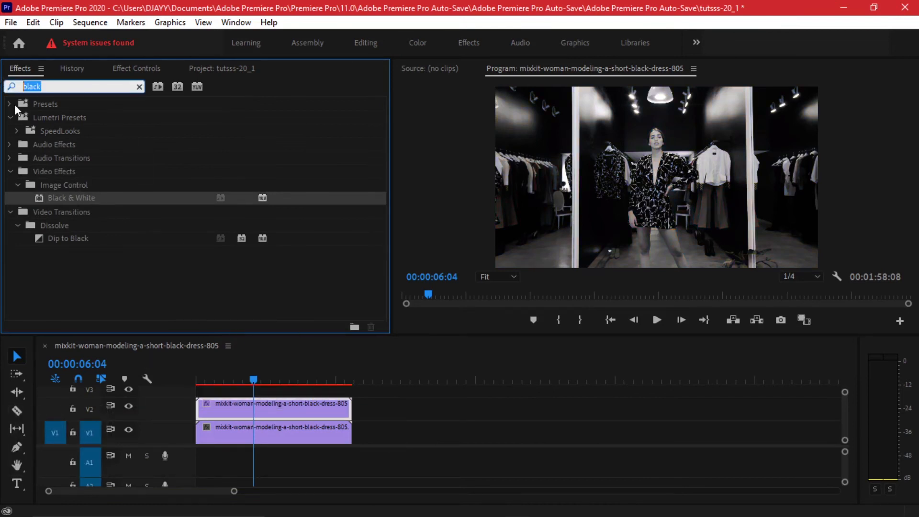
{"action": "type", "text": "strobe"}
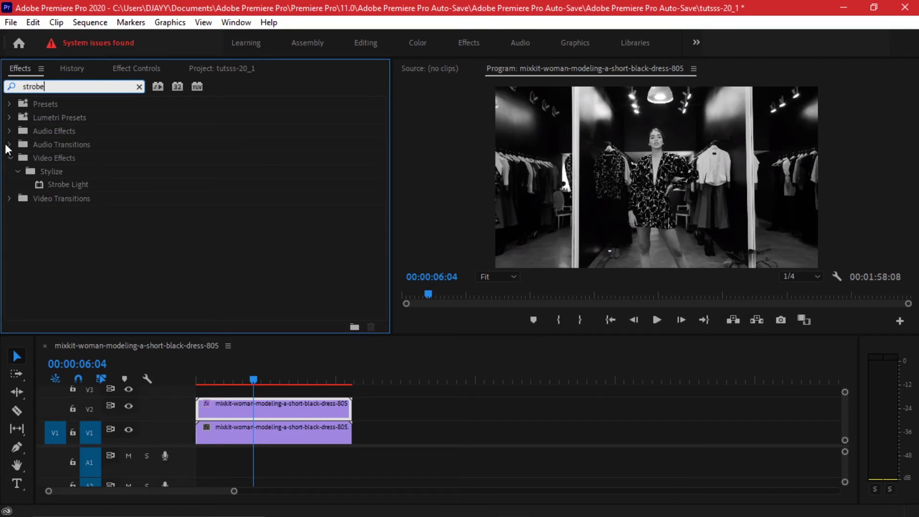
{"action": "left_click", "coordinate": [136, 68]}
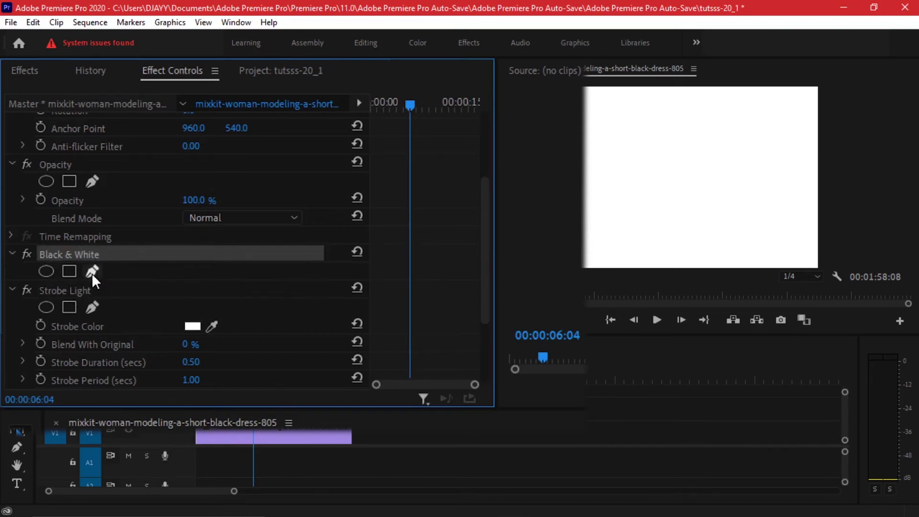
{"action": "left_click", "coordinate": [64, 290]}
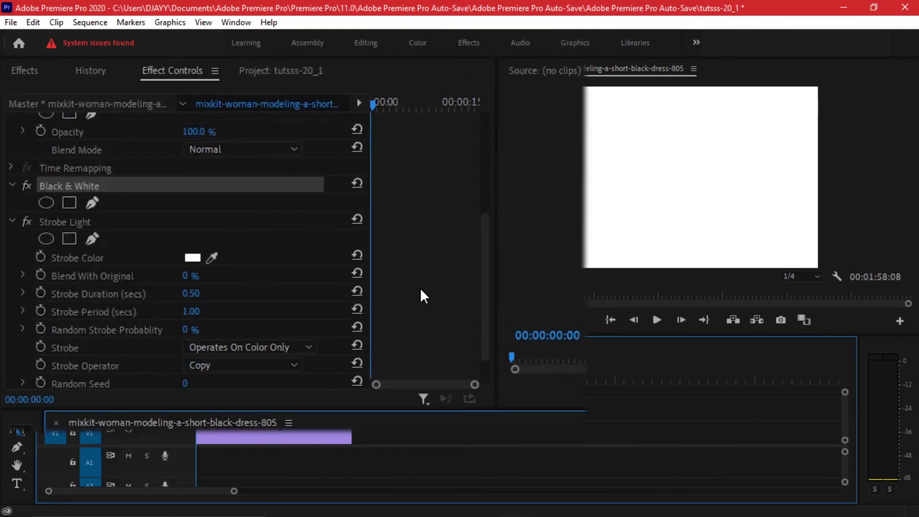
{"action": "mouse_move", "coordinate": [280, 344]}
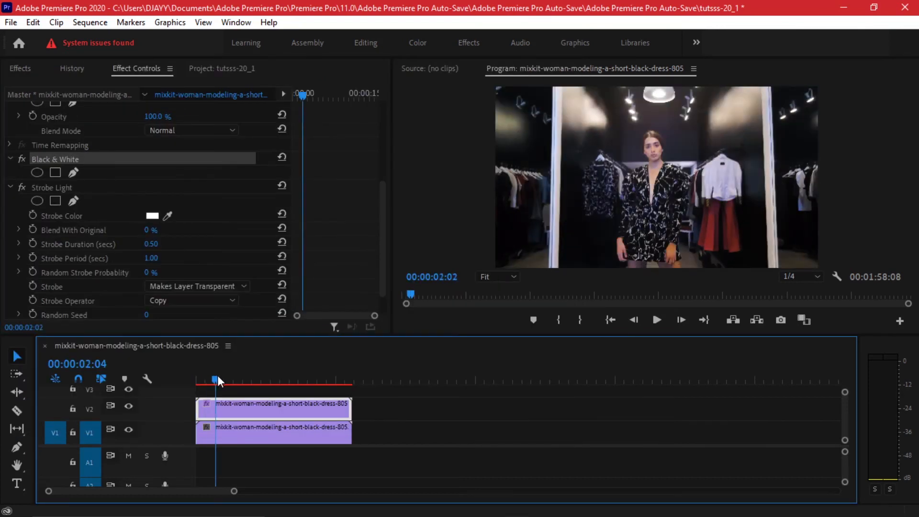
Play the sequence to preview the strobing black-and-white layer, then stop
{"action": "left_click", "coordinate": [656, 319]}
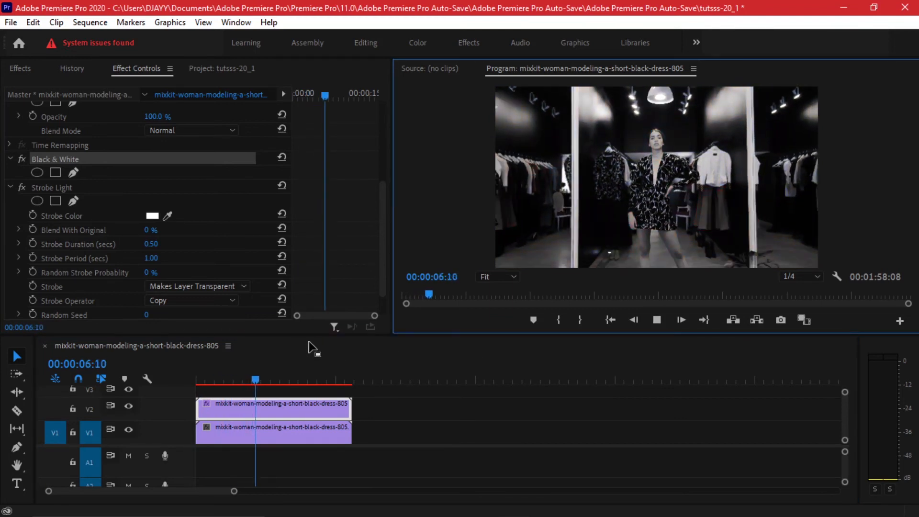
{"action": "left_click", "coordinate": [230, 380]}
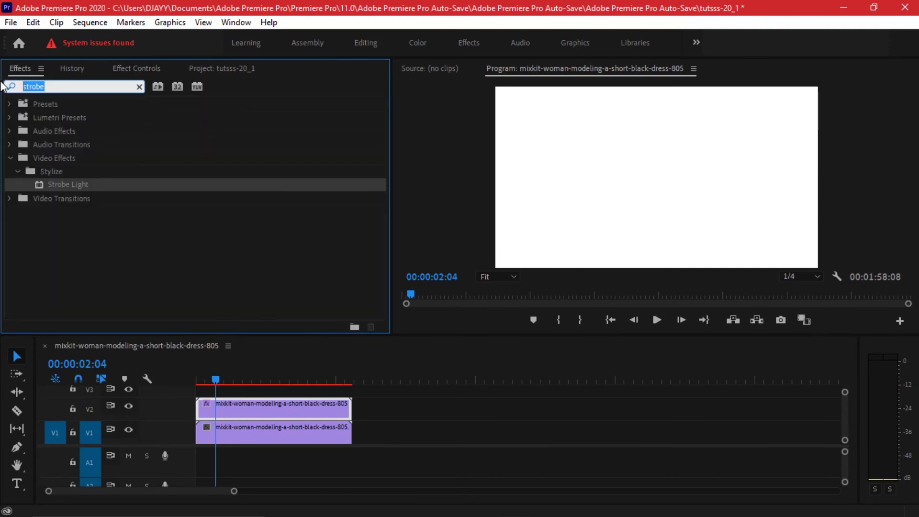
Add Vertical Flip to the duplicate, set Strobe to Makes Layer Transparent, and replay
{"action": "type", "text": "flip"}
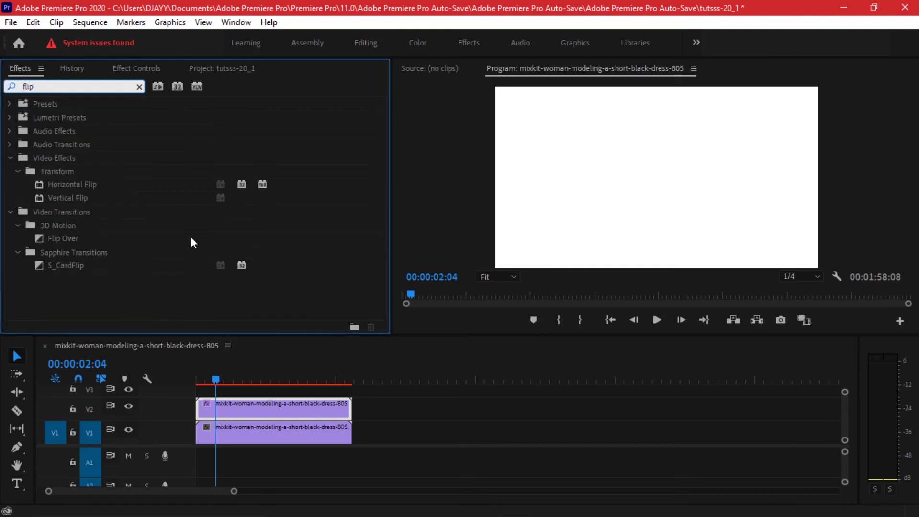
{"action": "left_click", "coordinate": [68, 198]}
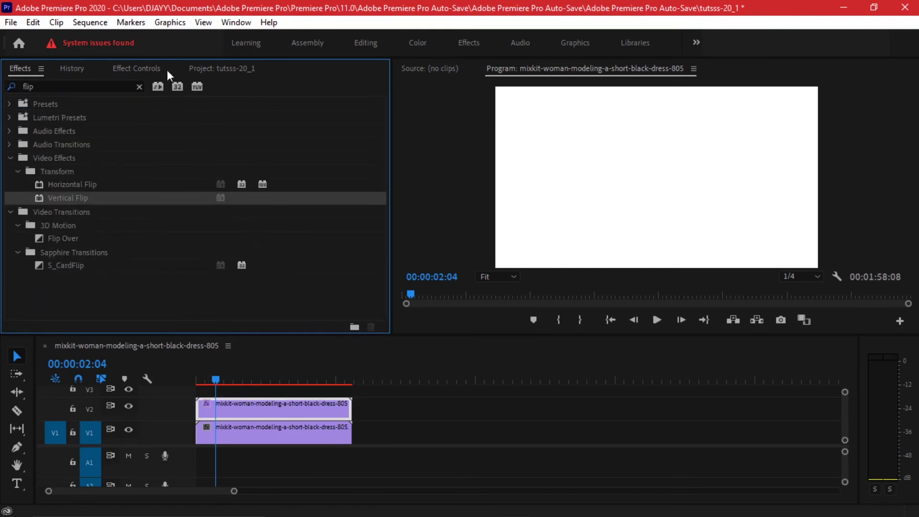
{"action": "left_click", "coordinate": [136, 68]}
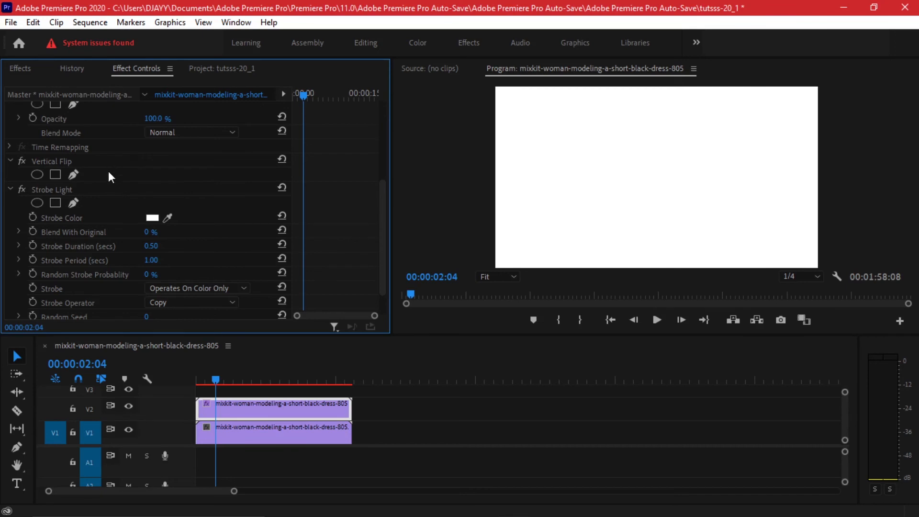
{"action": "left_click", "coordinate": [52, 161]}
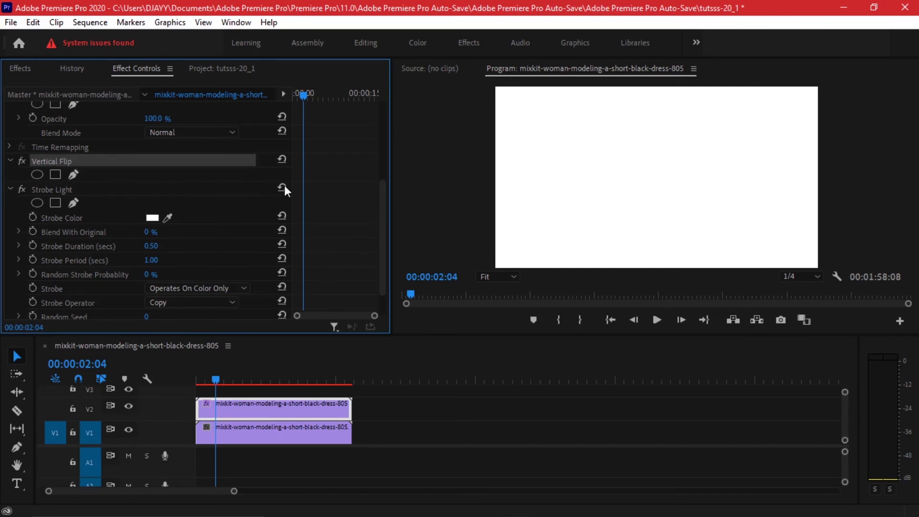
{"action": "mouse_move", "coordinate": [204, 193]}
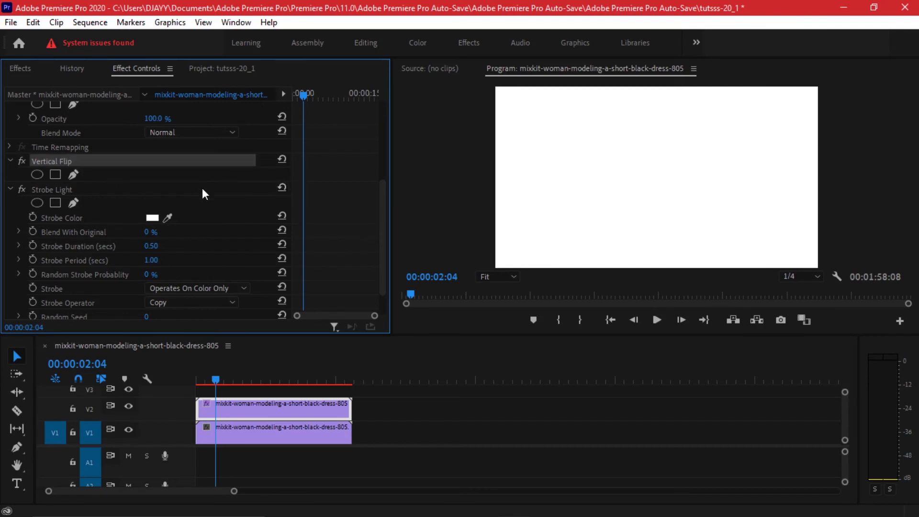
{"action": "mouse_move", "coordinate": [271, 247]}
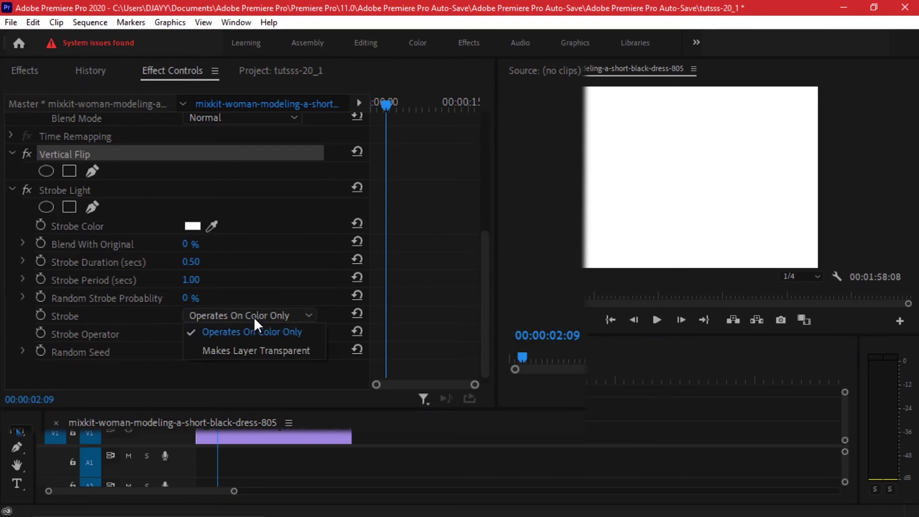
{"action": "mouse_move", "coordinate": [269, 350]}
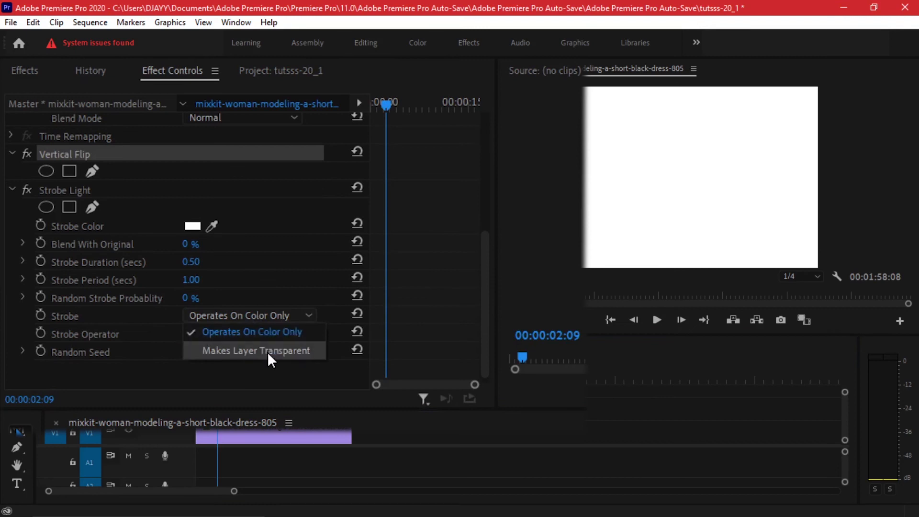
{"action": "left_click", "coordinate": [255, 350]}
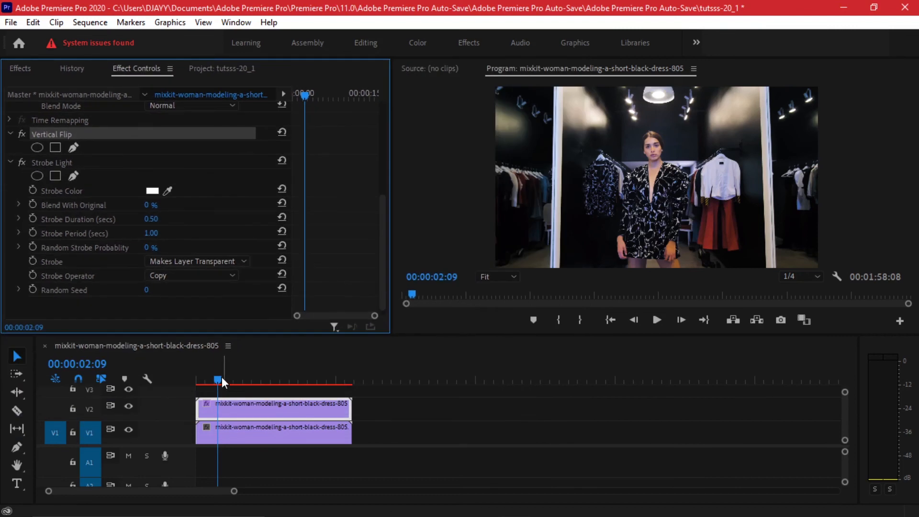
{"action": "left_click", "coordinate": [656, 320]}
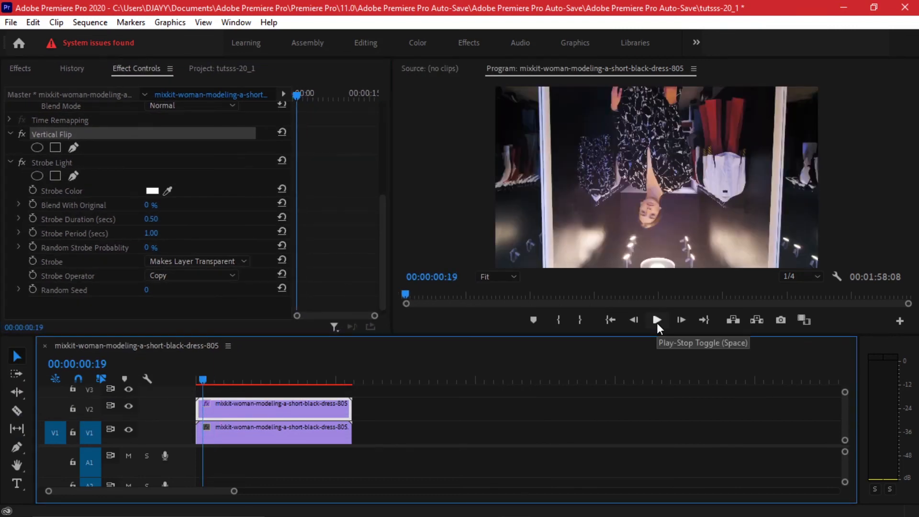